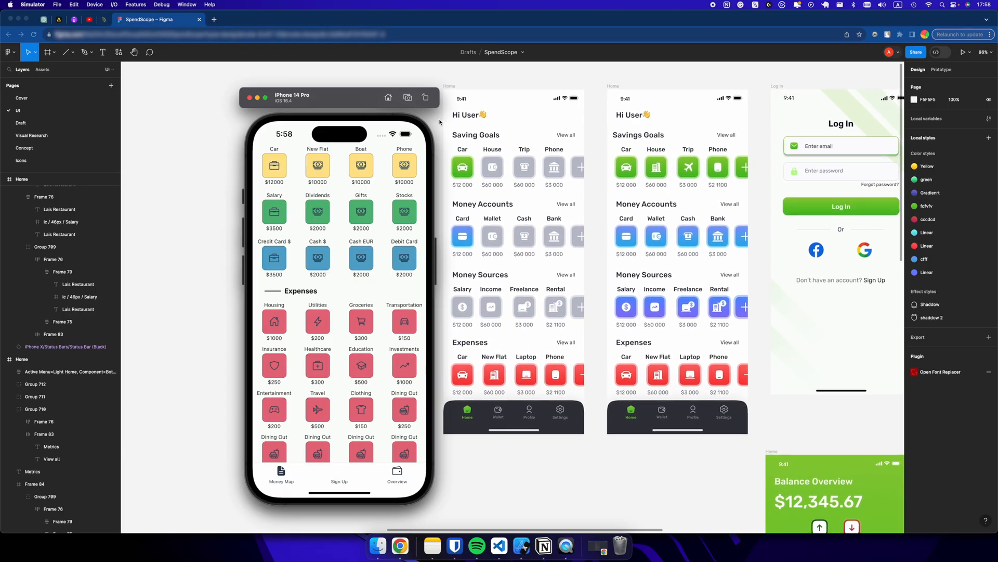
mouse_move(188, 249)
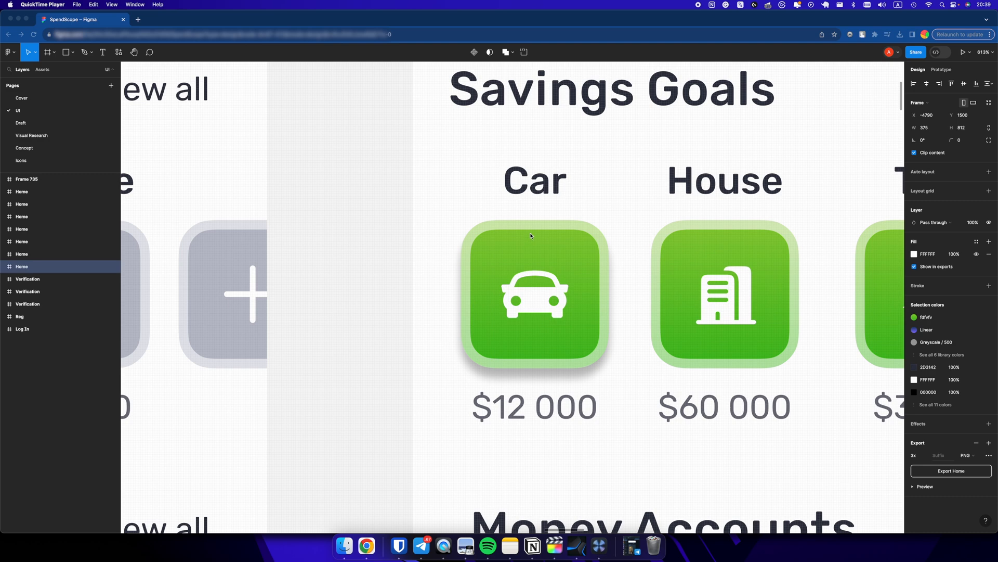
mouse_move(603, 311)
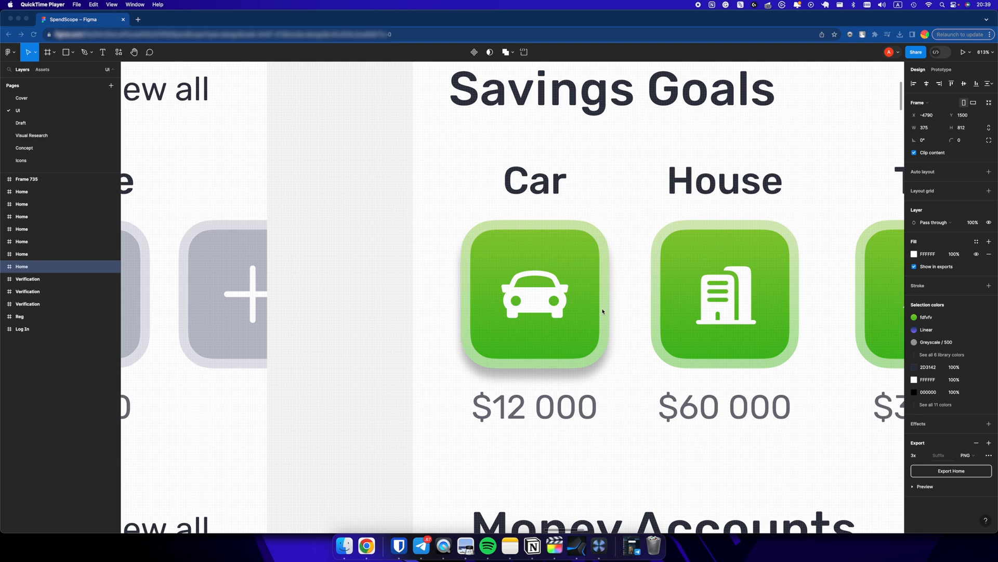